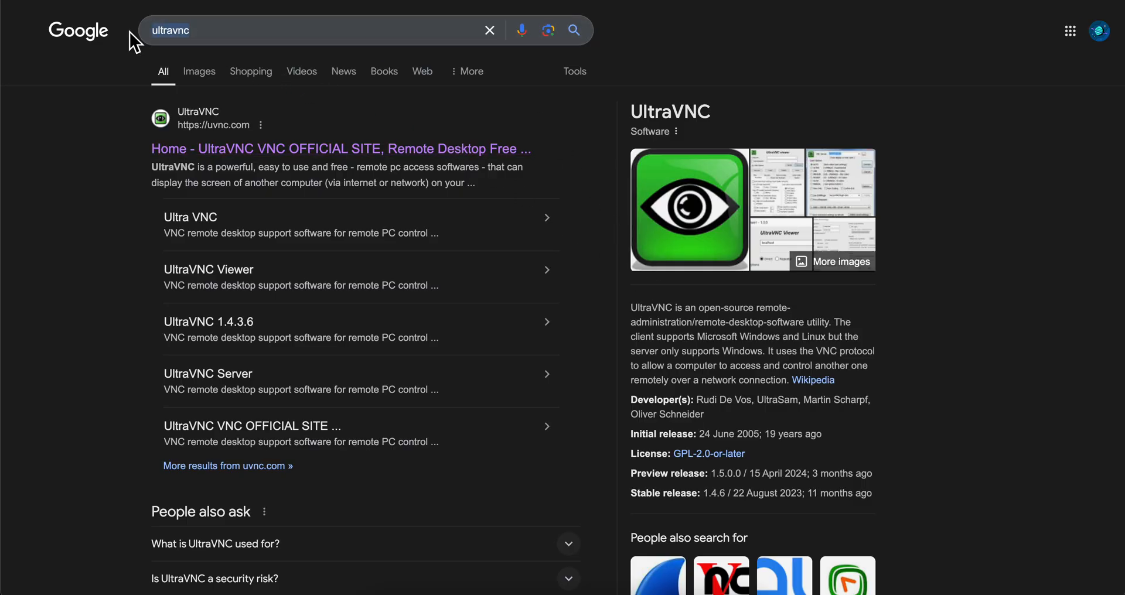
pyautogui.moveTo(213, 163)
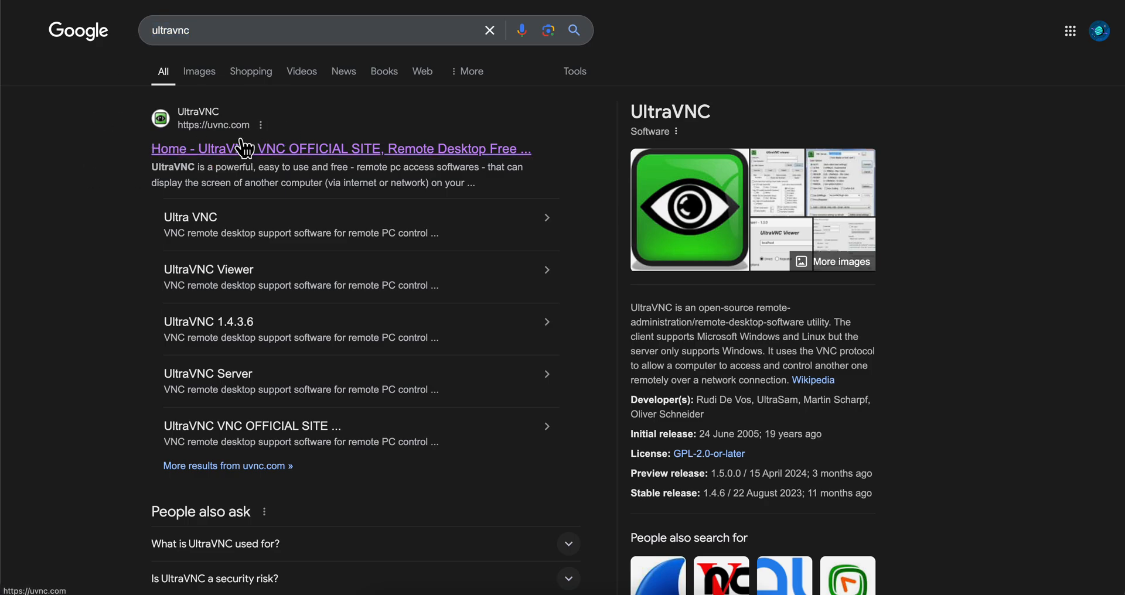
# Step: Go to the official uvnc.com site from the results and reveal its Downloads menu
pyautogui.click(251, 147)
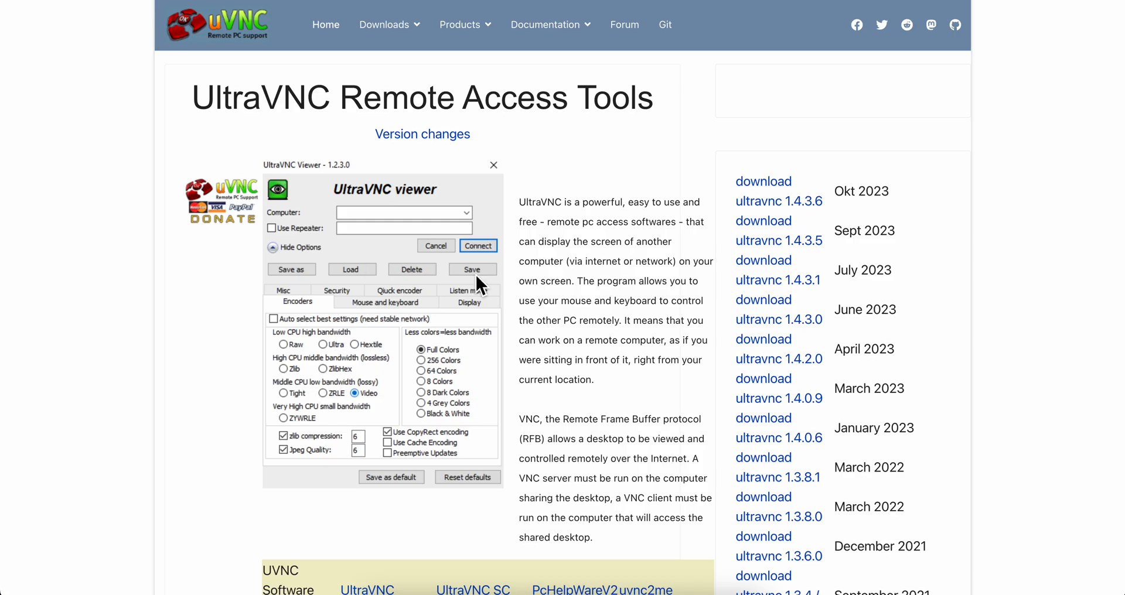
pyautogui.click(384, 24)
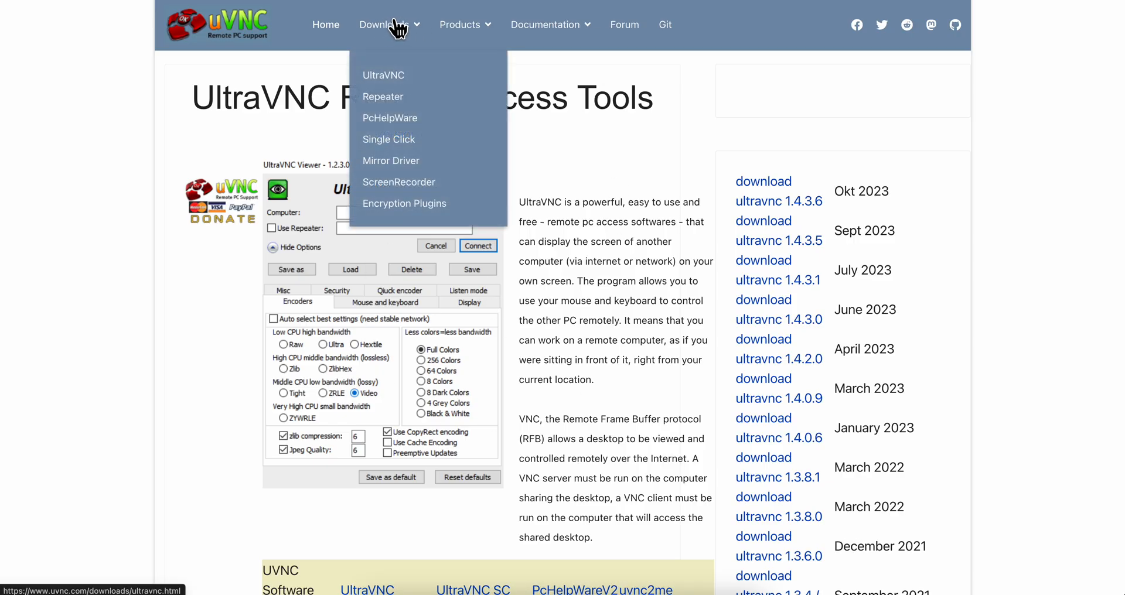
pyautogui.moveTo(387, 82)
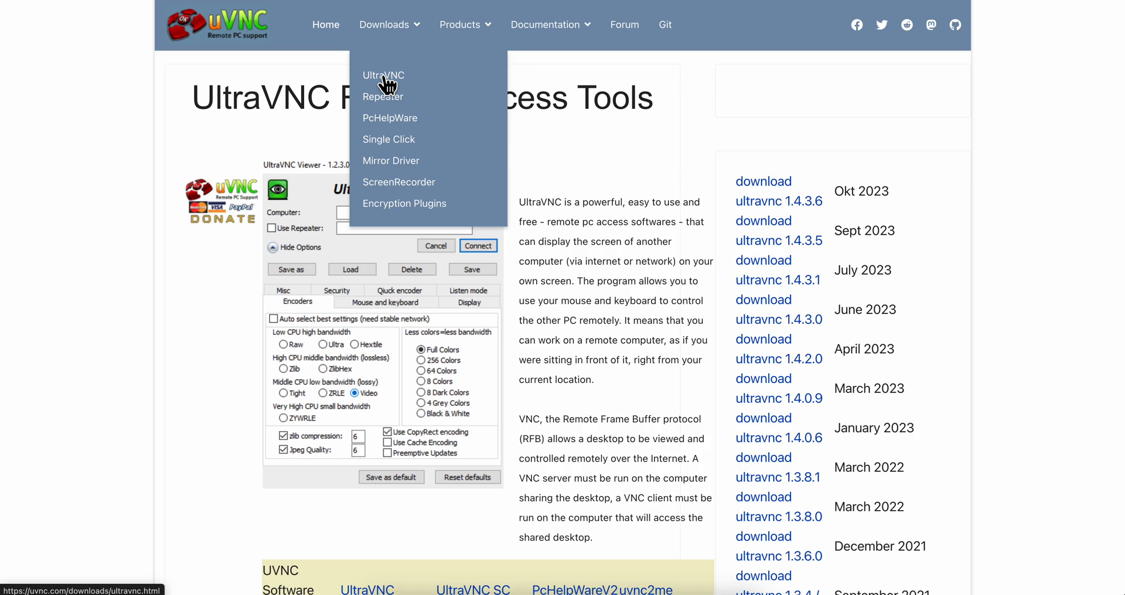
# Step: Reach the UltraVNC release table, newest entry 1.5.0.0 development
pyautogui.click(383, 75)
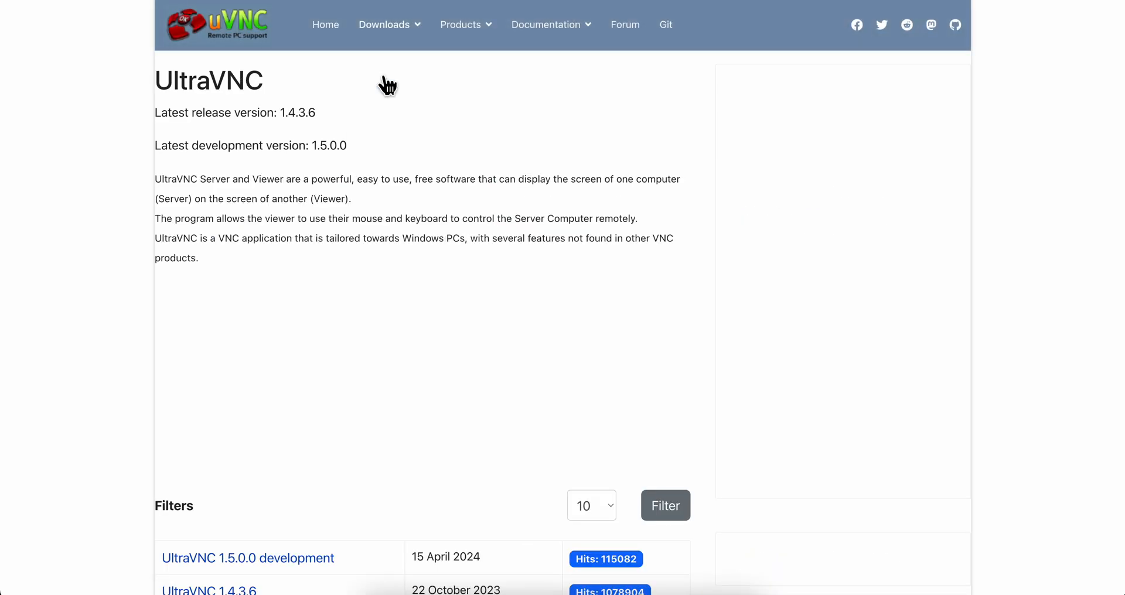
pyautogui.scroll(-3)
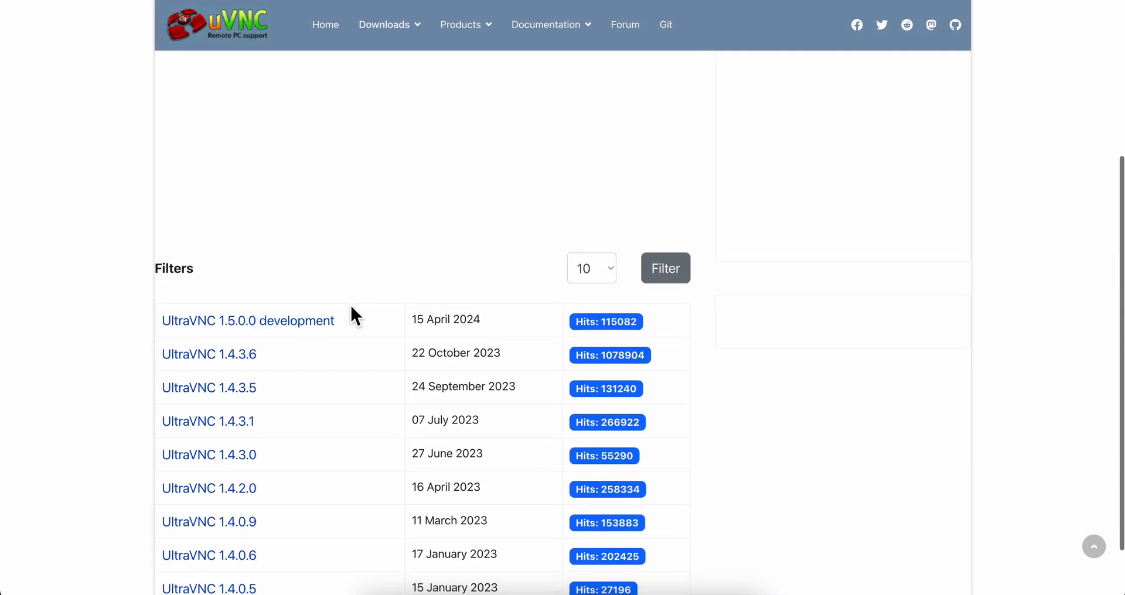
pyautogui.scroll(-3)
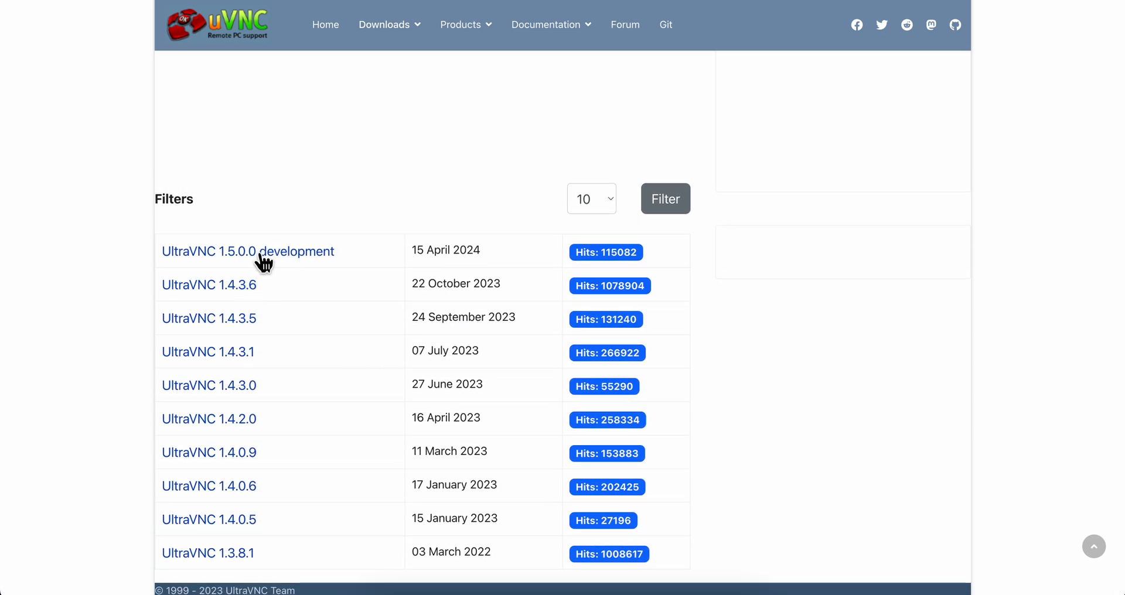
# Step: Visit the 1.5.0.0 development release page and reach its Files list with the X64 setup
pyautogui.click(248, 251)
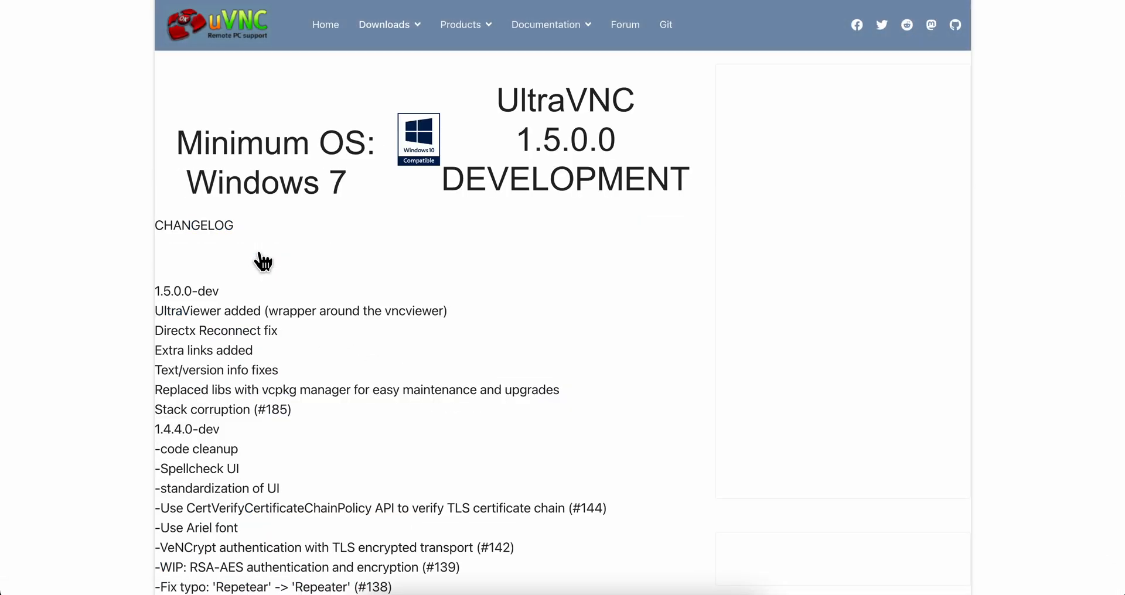
pyautogui.moveTo(386, 222)
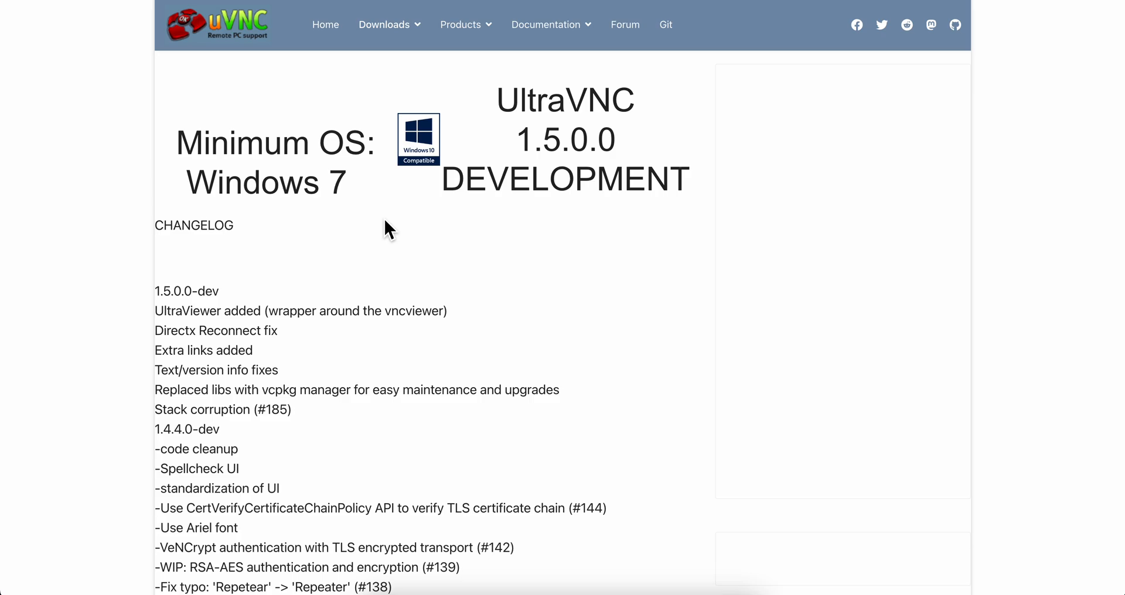
pyautogui.scroll(-3)
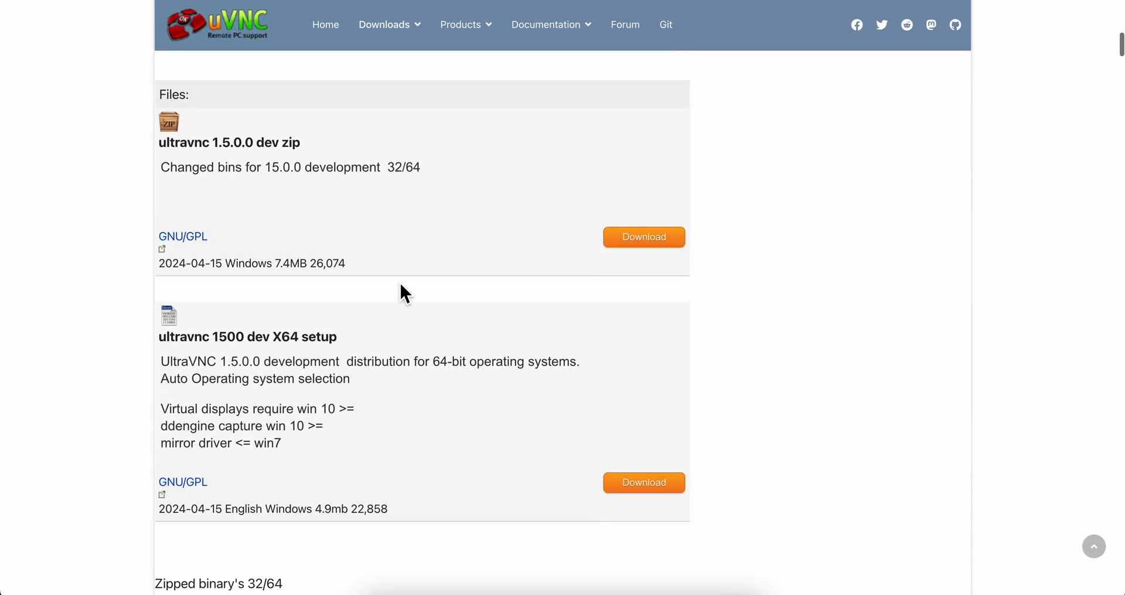
pyautogui.scroll(-3)
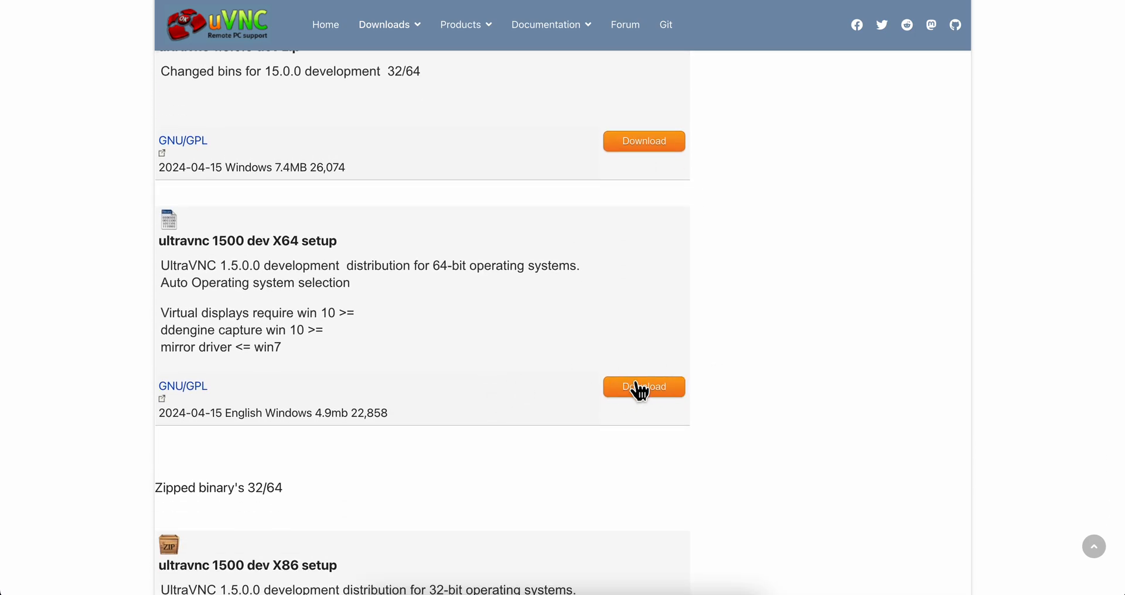
pyautogui.scroll(-3)
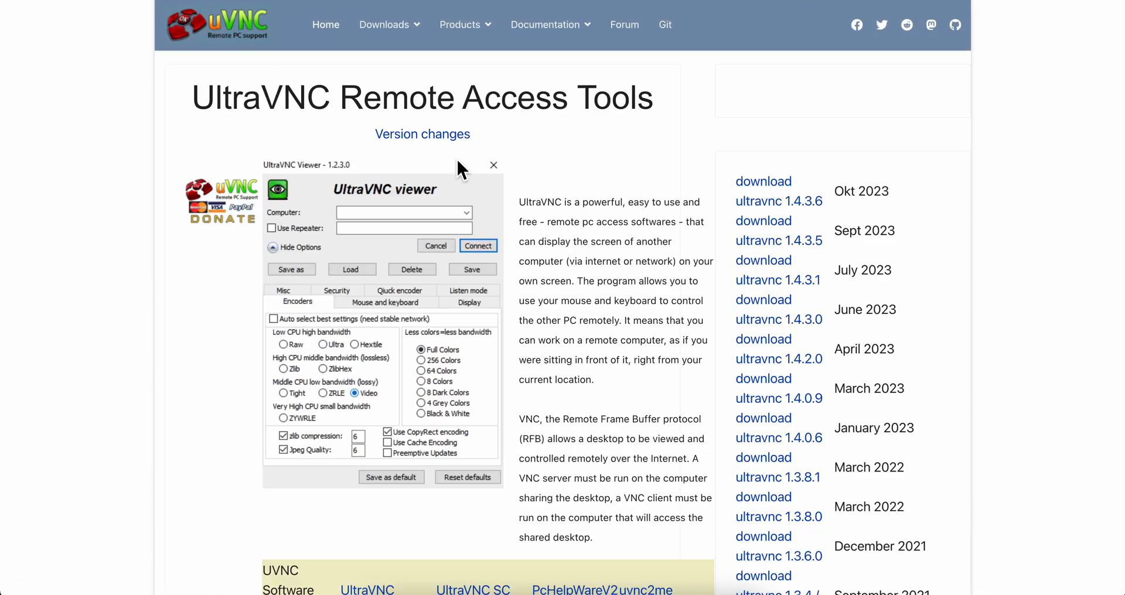
pyautogui.moveTo(371, 257)
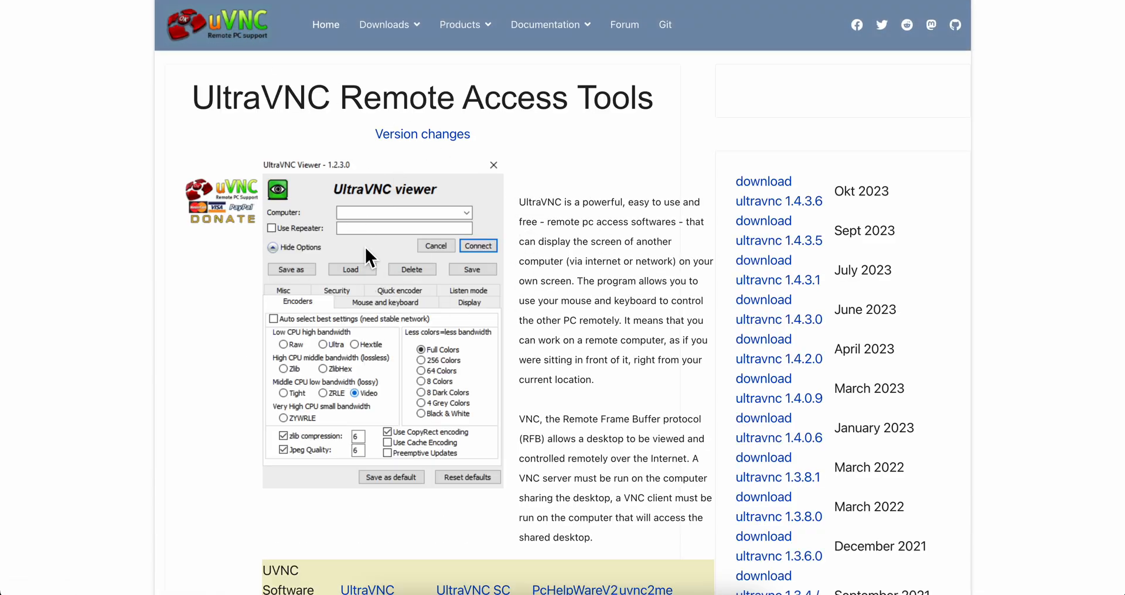
pyautogui.moveTo(333, 265)
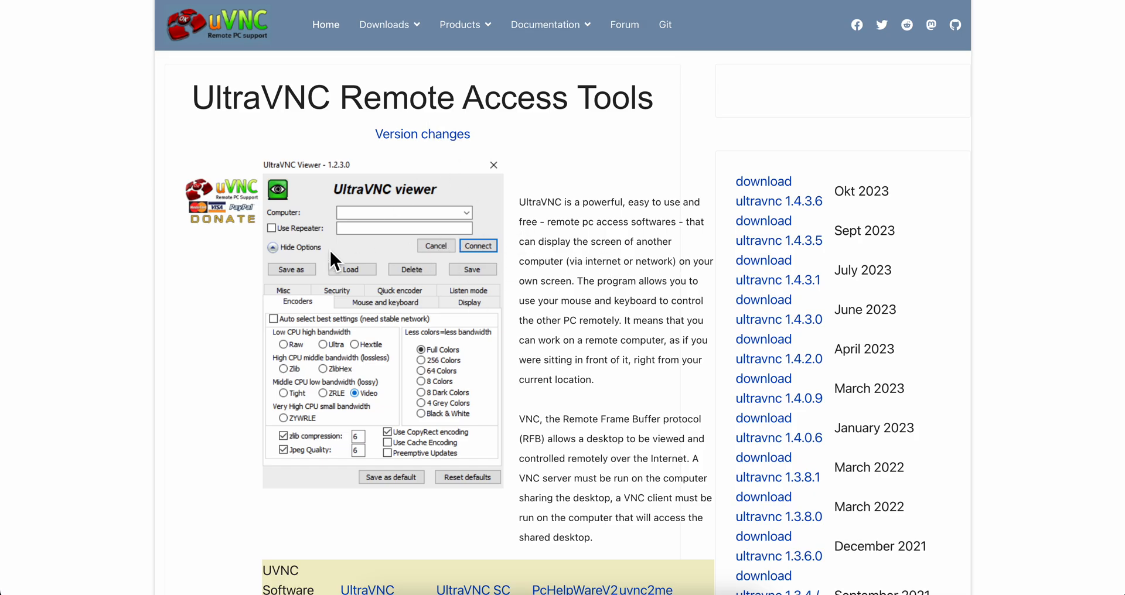
# Step: Bring the home page's 'Supported operating systems' section into view
pyautogui.scroll(-3)
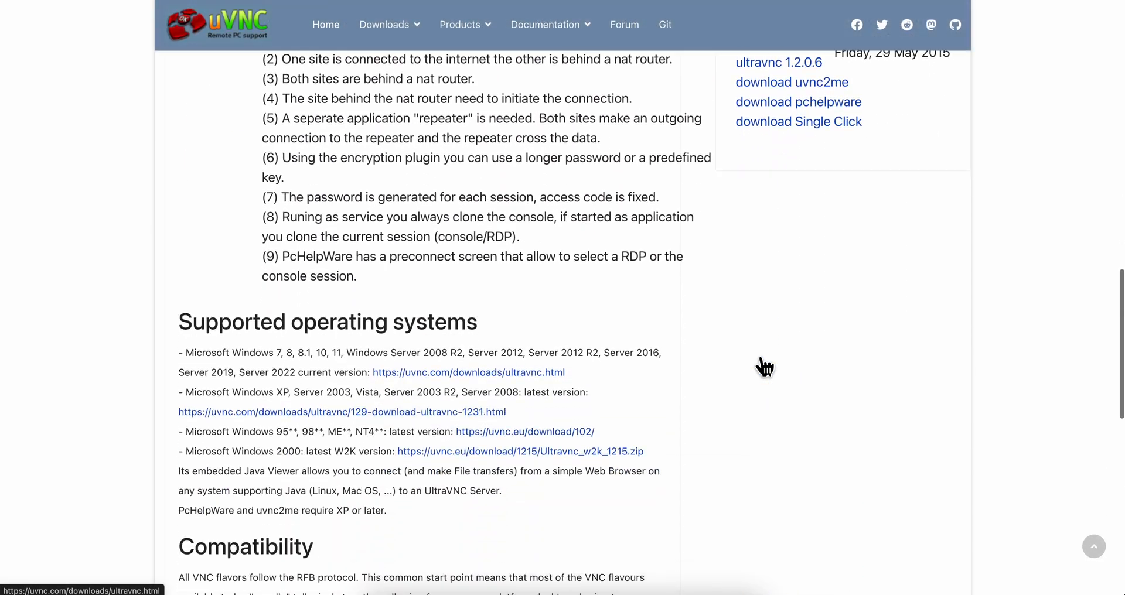
pyautogui.scroll(3)
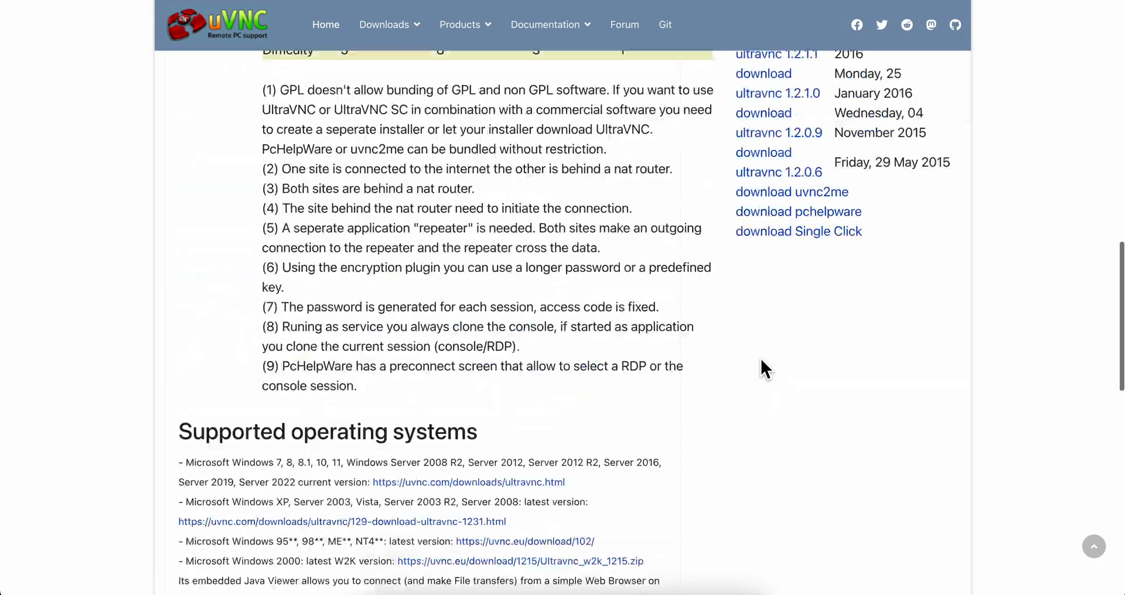